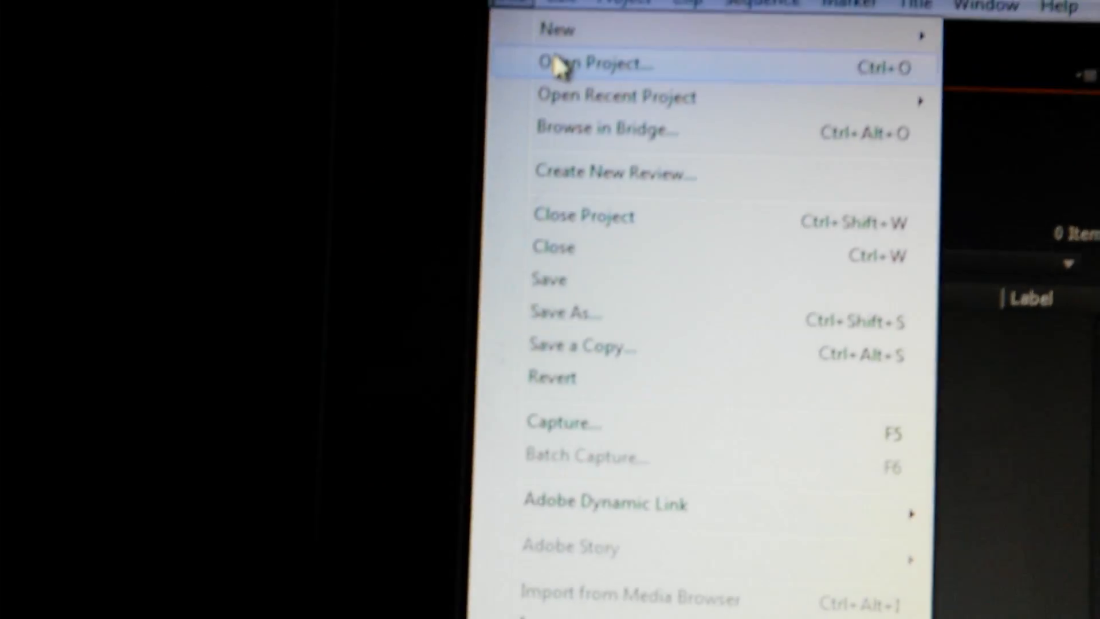
Step: Bring up the Open Project dialog browsing the HPp6130y project folder
left_click(592, 63)
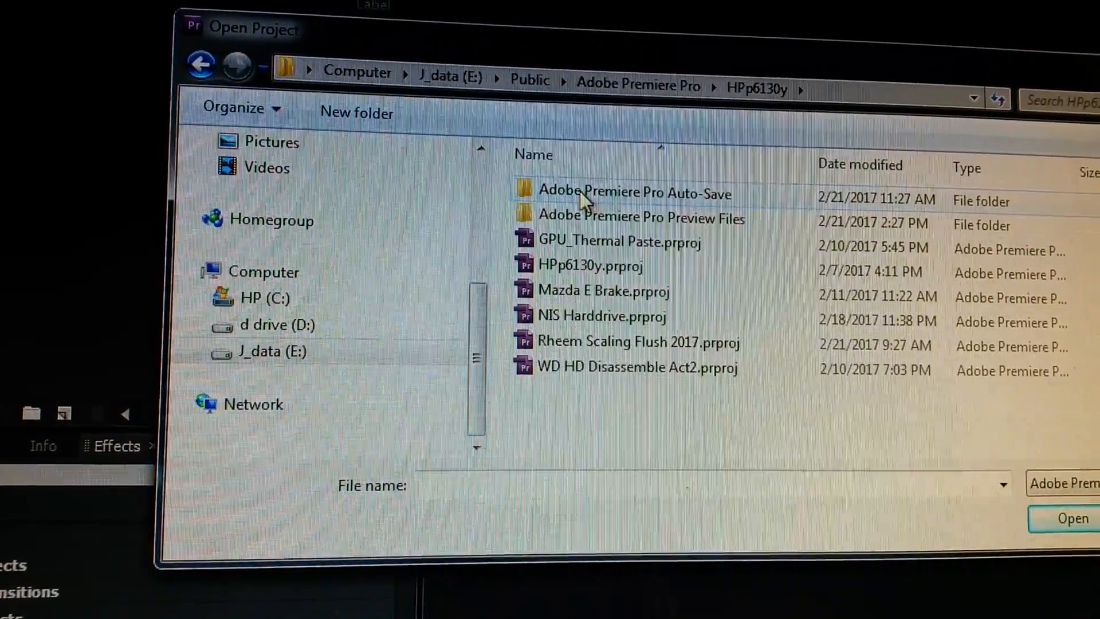
Step: Enter the Adobe Premiere Pro Auto-Save folder and review the auto-saved project versions
double_click(628, 192)
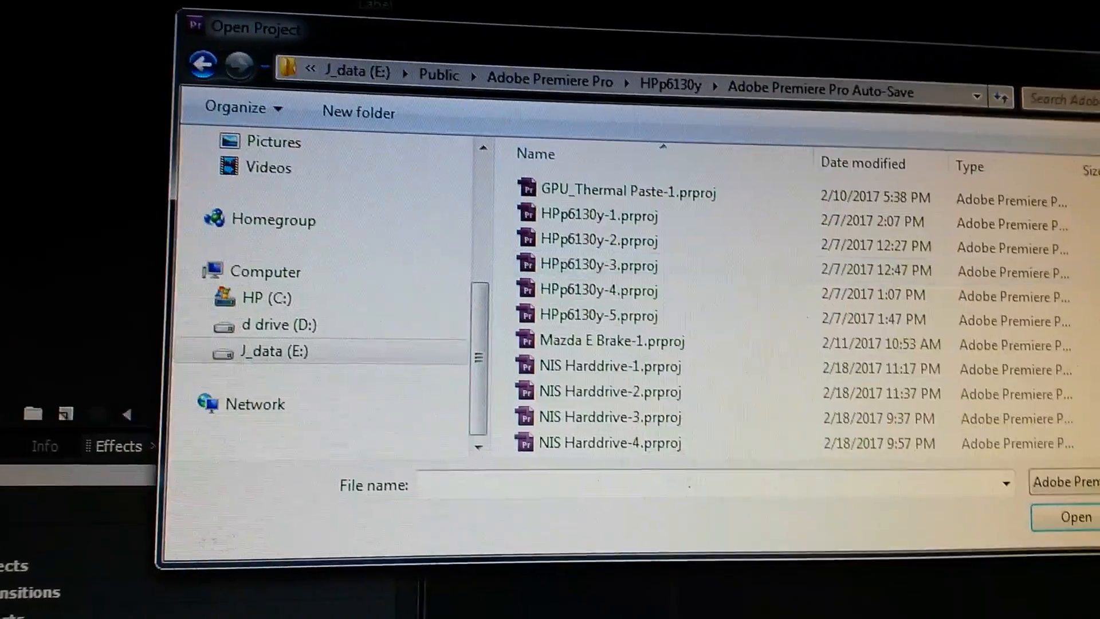
scroll("down", 3)
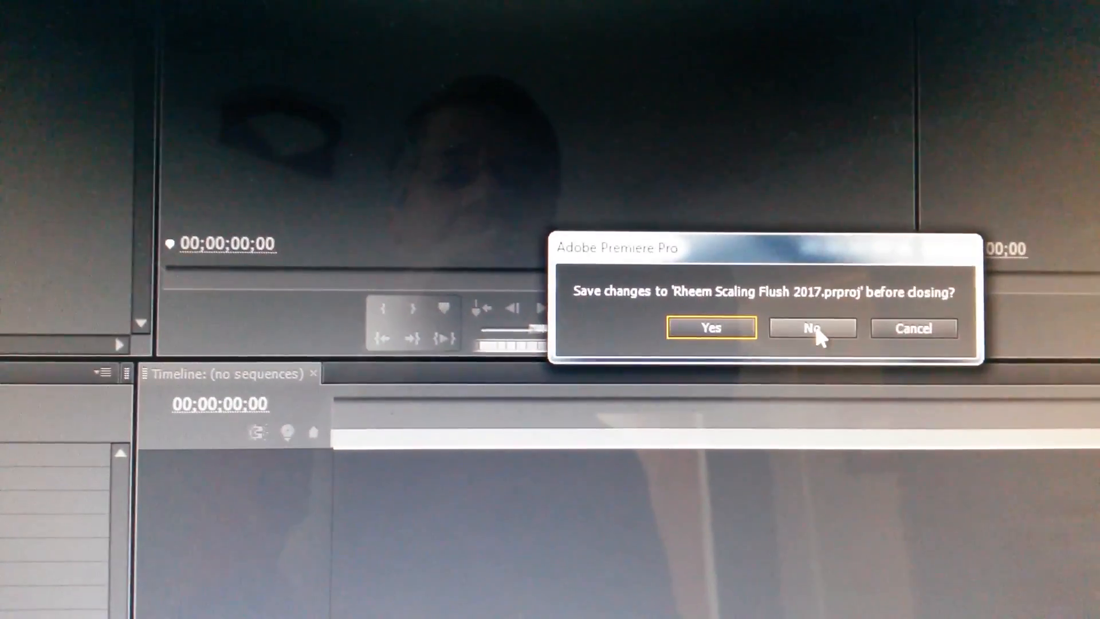
Step: Discard changes to the old project so Rheem Scaling Flush 2017-5.prproj opens with its 42 items
left_click(811, 328)
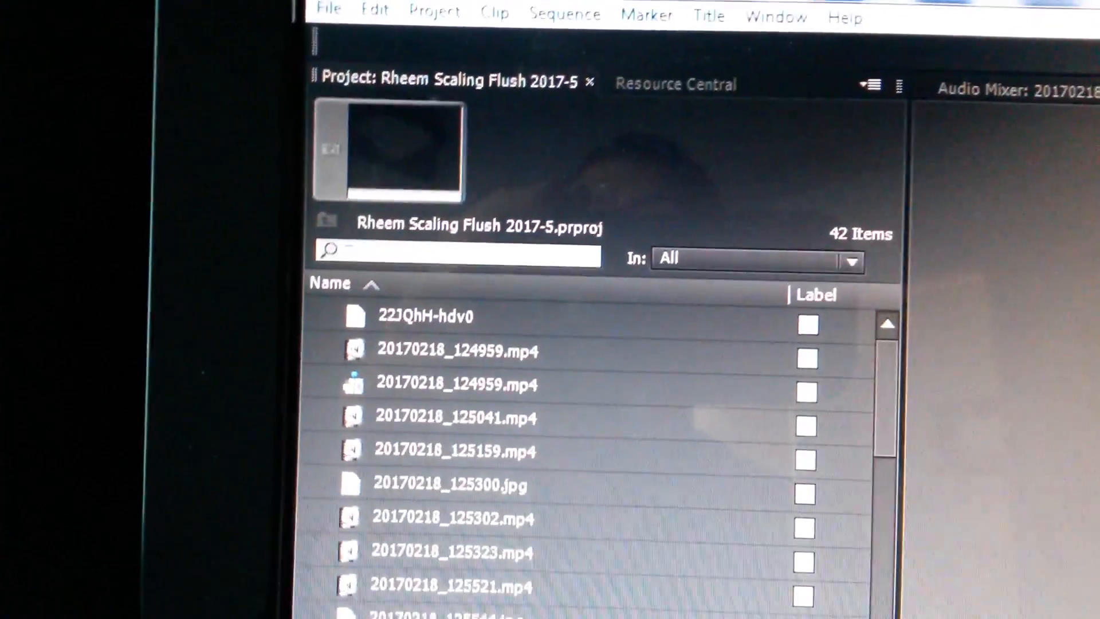
Step: Bring up Save As for the recovered project, showing its HPp6130y folder location
left_click(328, 11)
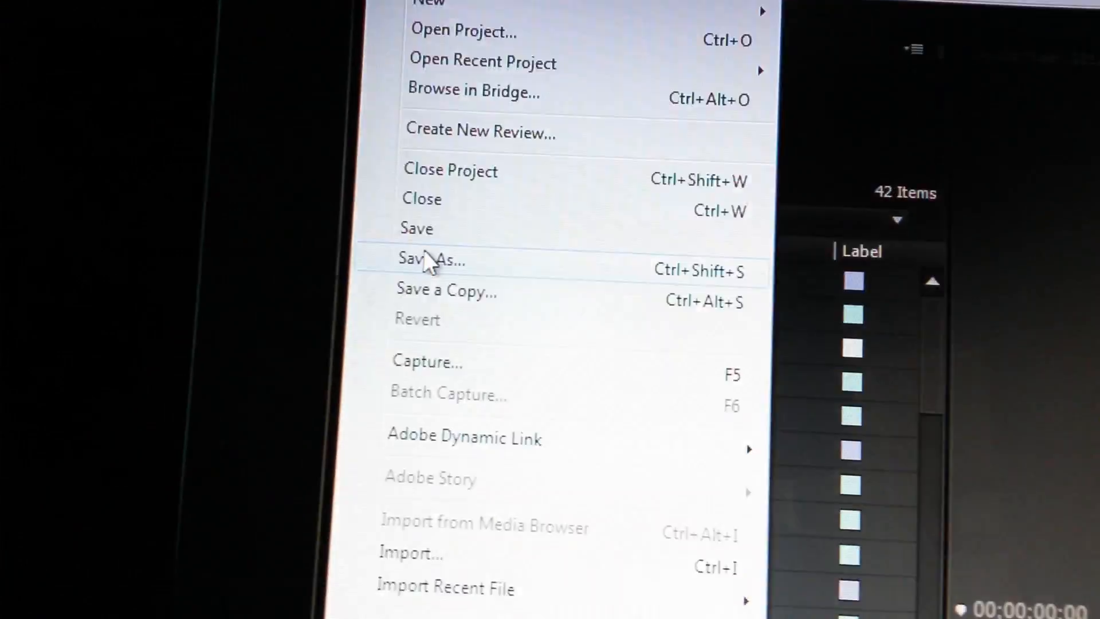
left_click(432, 259)
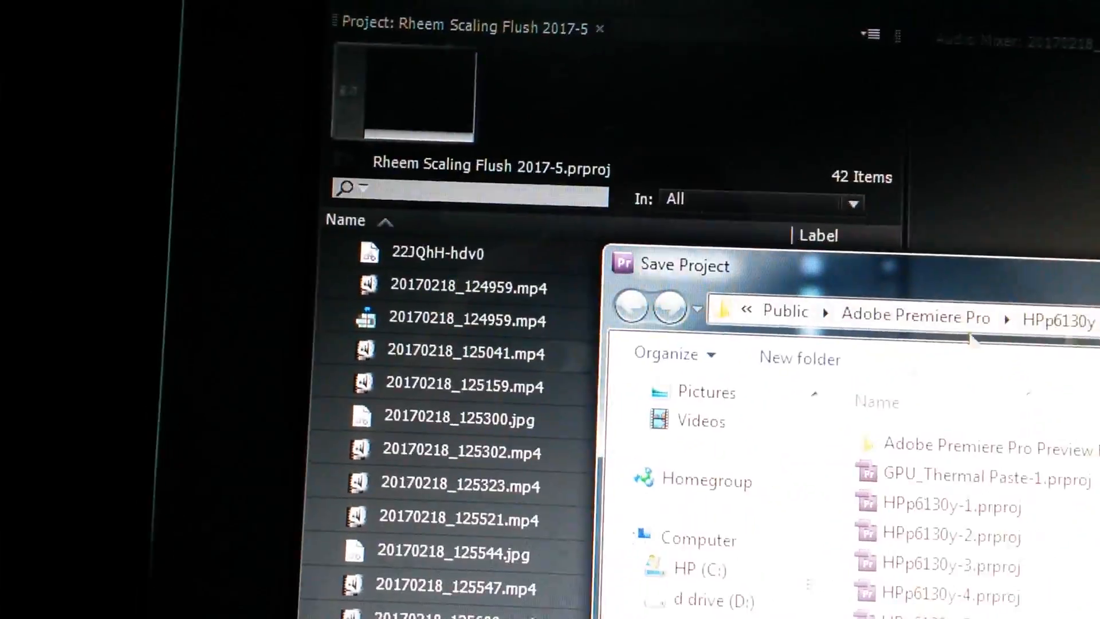